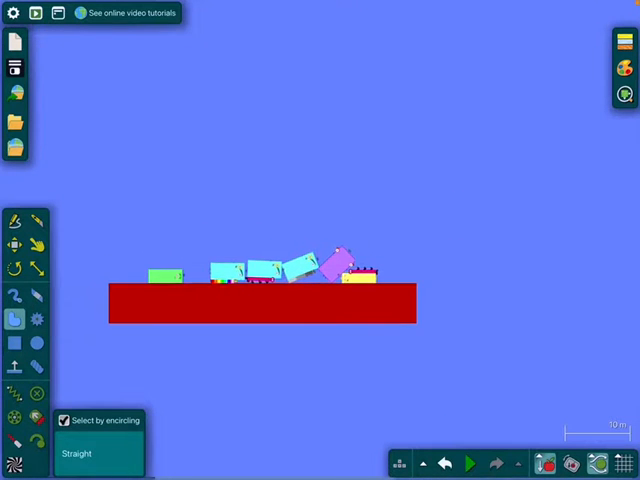
# Start the simulation so the cyan, purple, yellow and green box vehicles move on the red platform.
pyautogui.click(470, 464)
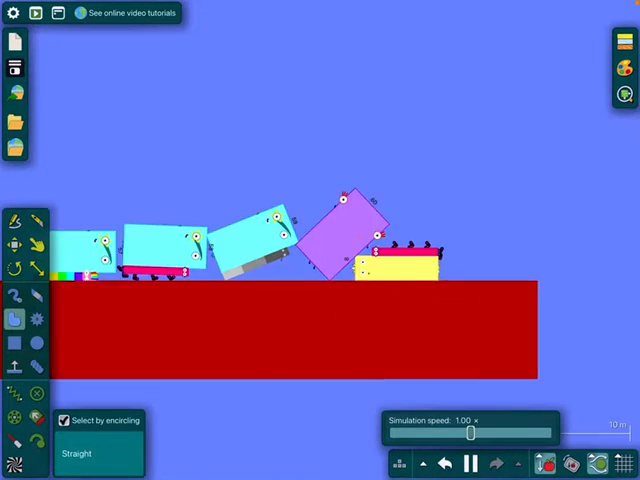